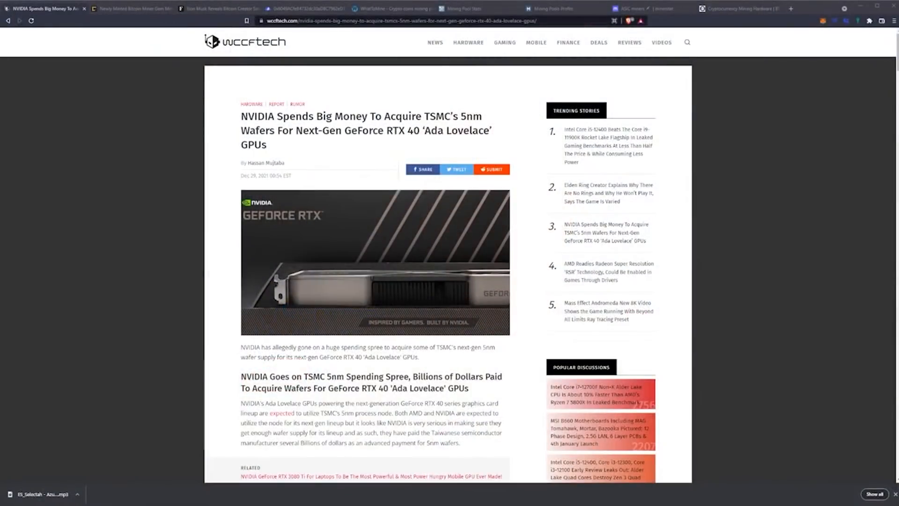
scroll("down", 3)
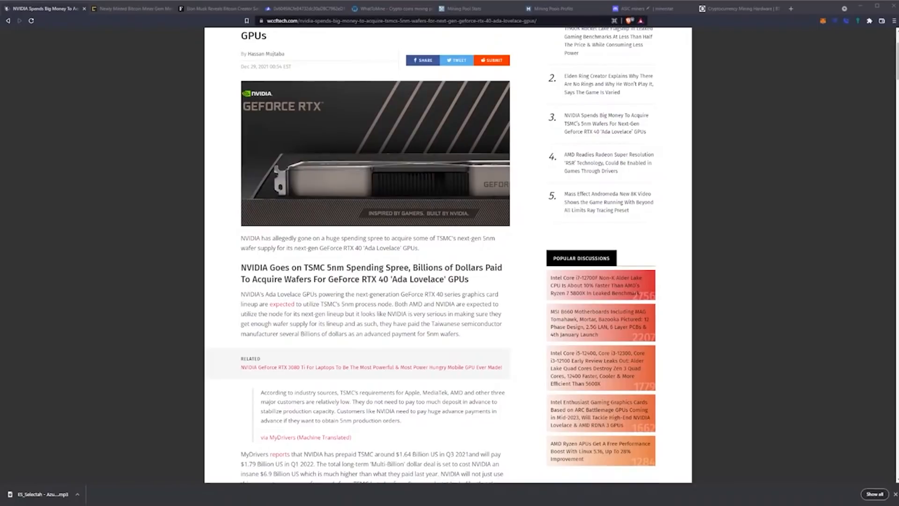
scroll("down", 3)
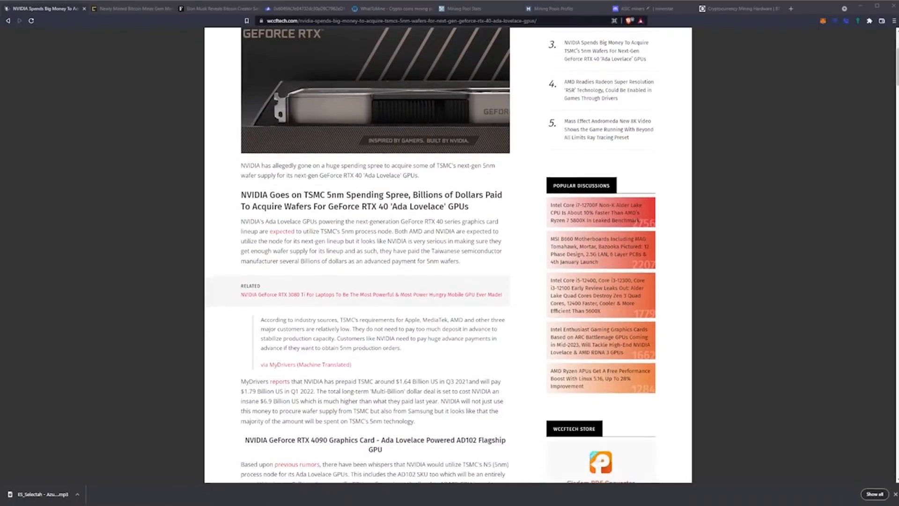
scroll("down", 3)
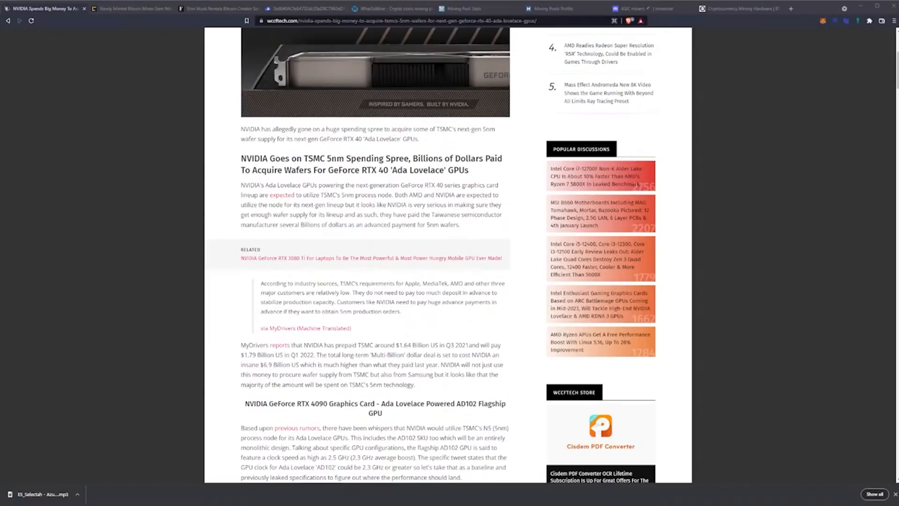
scroll("down", 3)
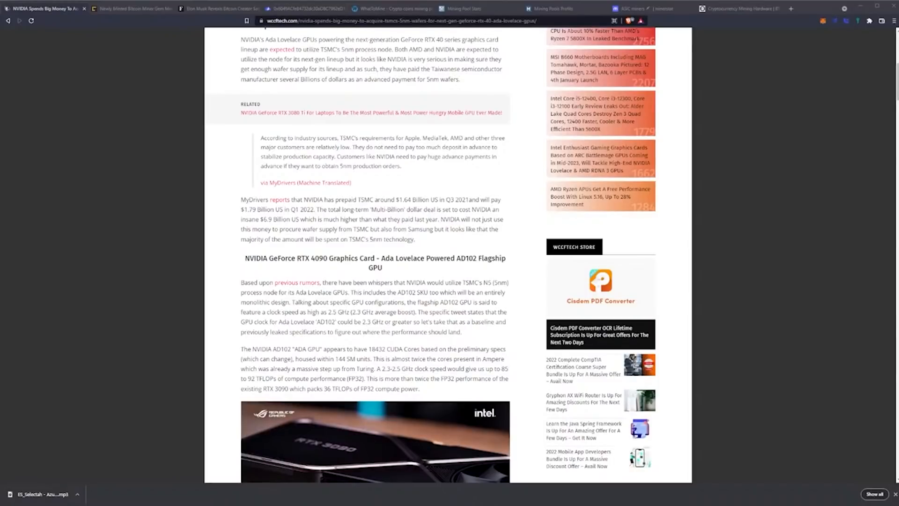
scroll("down", 3)
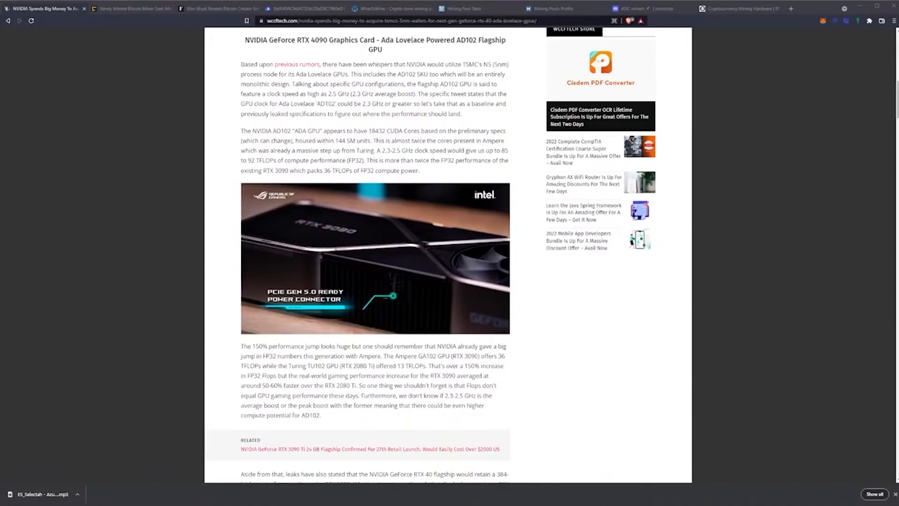
scroll("down", 3)
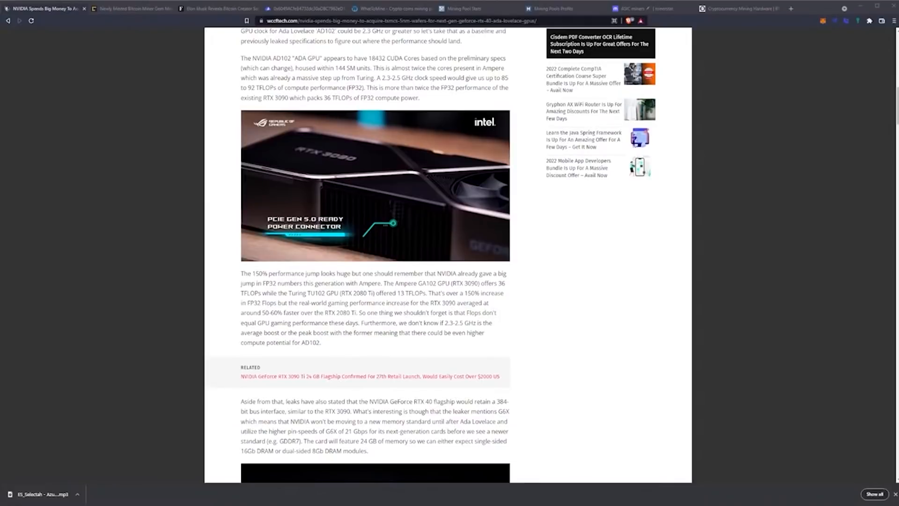
scroll("down", 3)
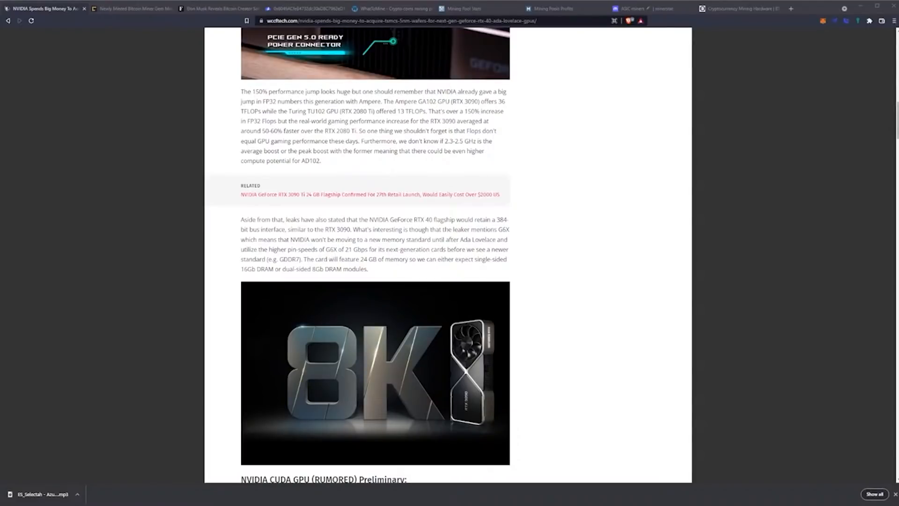
scroll("down", 3)
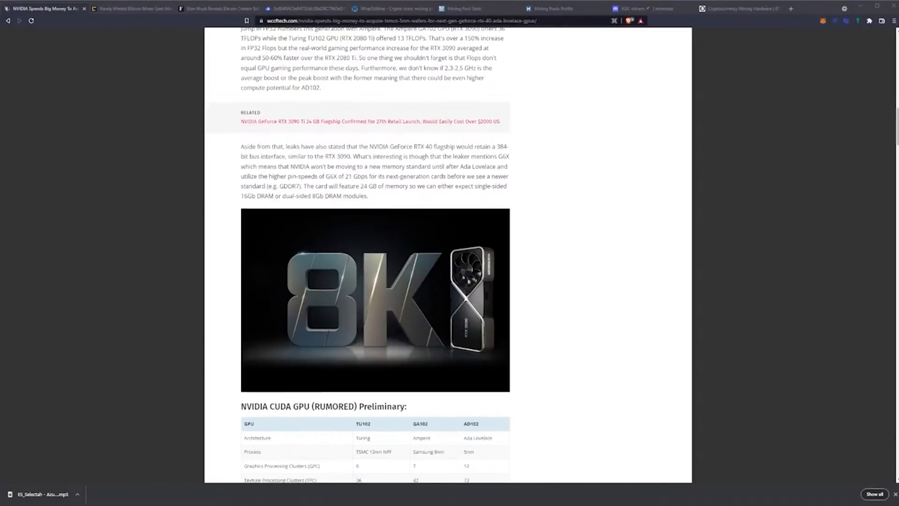
scroll("down", 3)
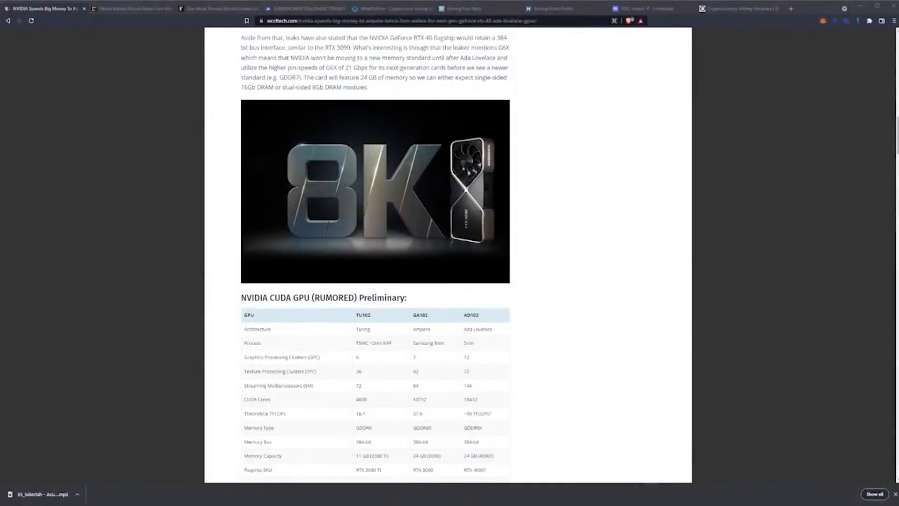
scroll("down", 3)
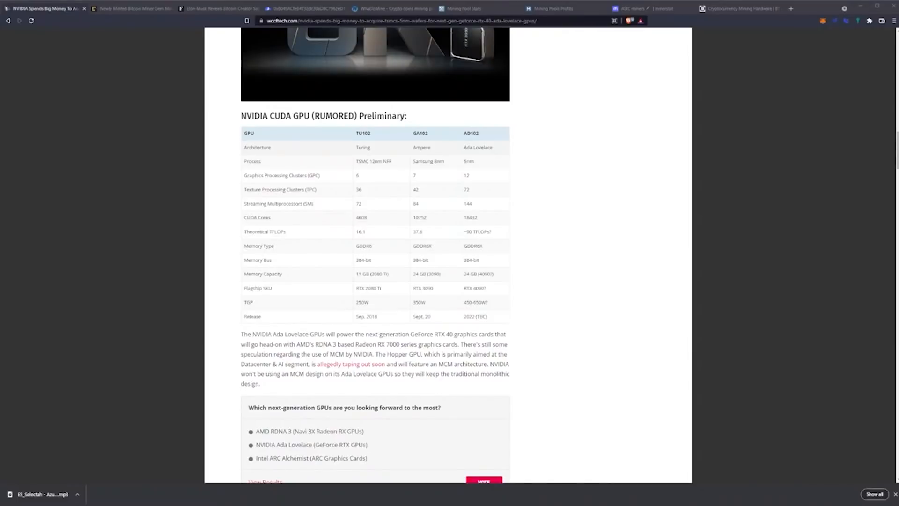
scroll("down", 3)
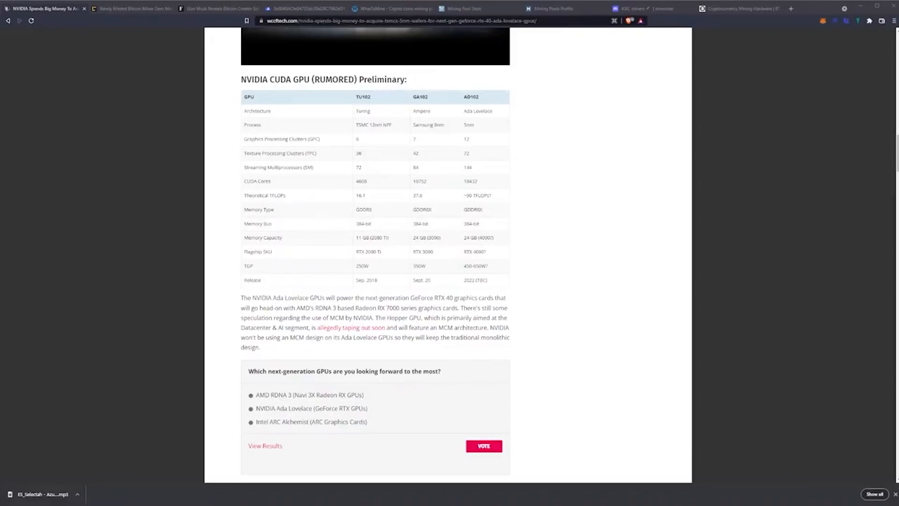
scroll("down", 3)
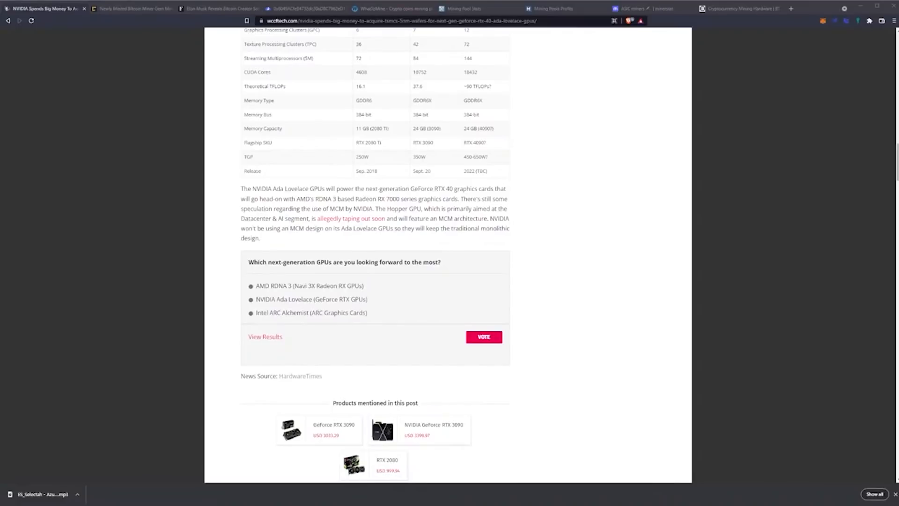